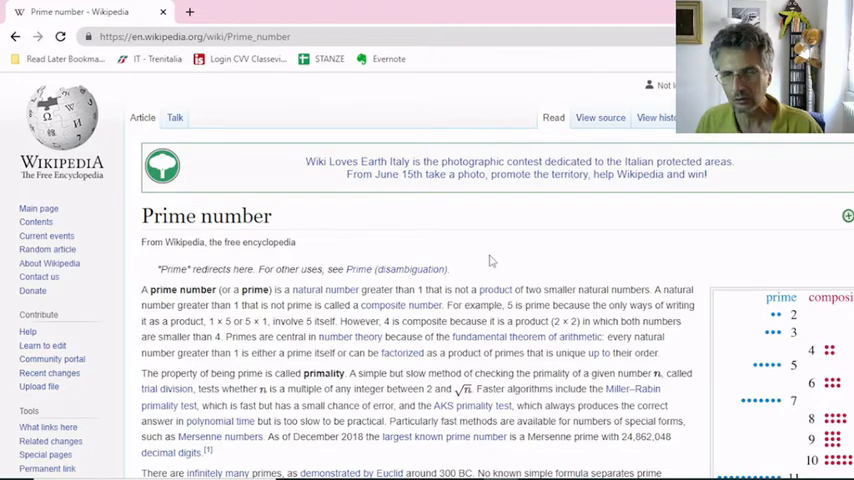
# Step: Scroll further down the Wikipedia Prime number article before switching to Logisim
pyautogui.scroll(-3)
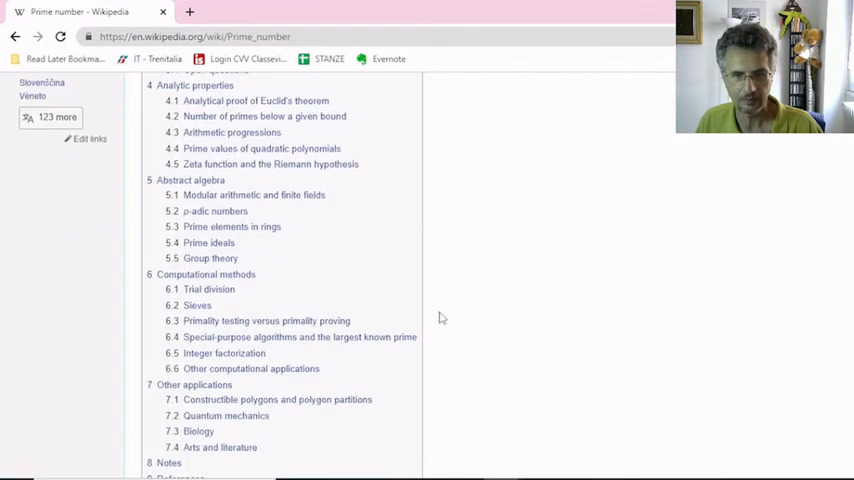
pyautogui.scroll(-3)
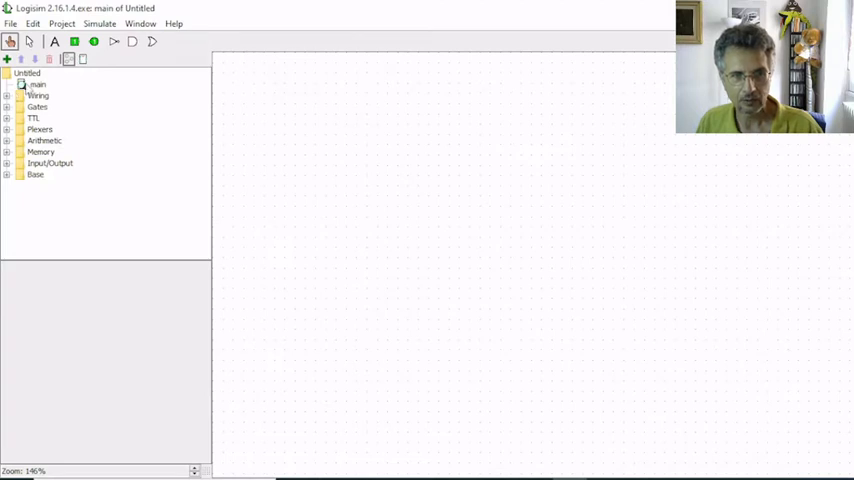
# Step: Rename the main circuit 'prime detector' and label the first of four stacked input pins b3
pyautogui.click(44, 88)
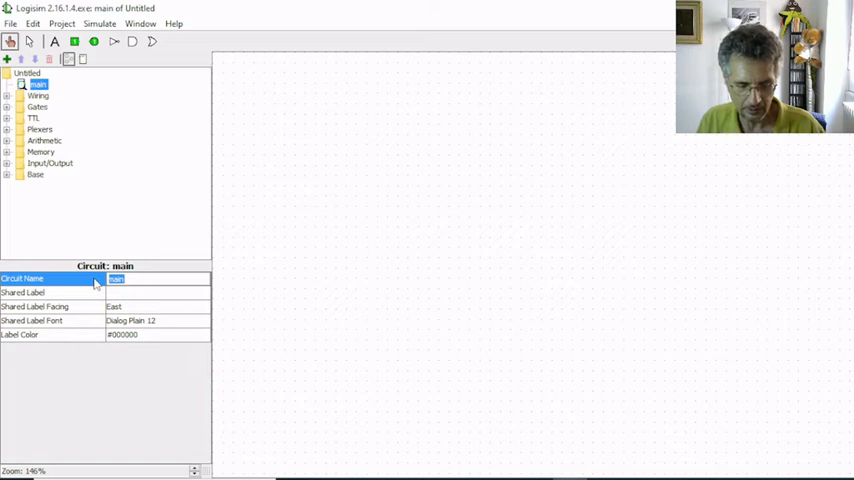
pyautogui.write('prime de')
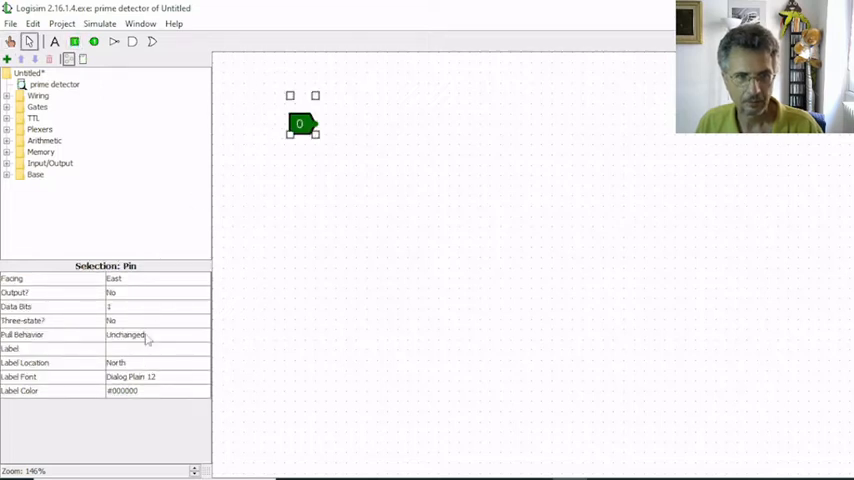
pyautogui.click(150, 348)
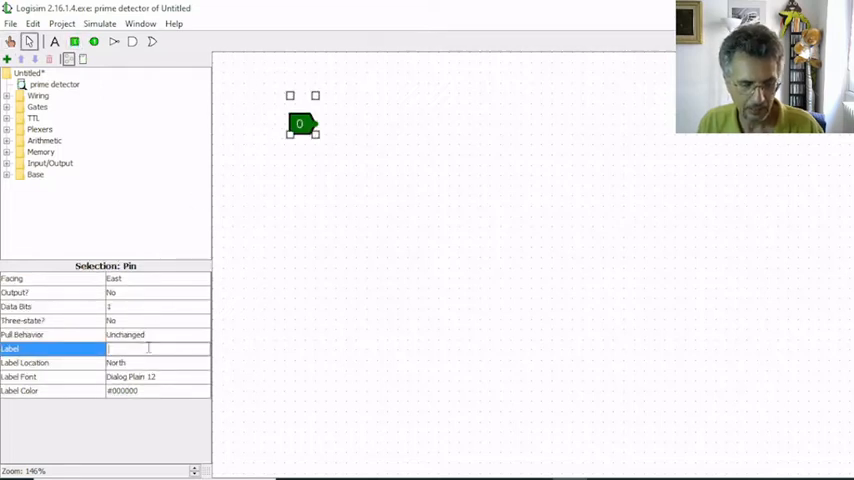
pyautogui.write('b3')
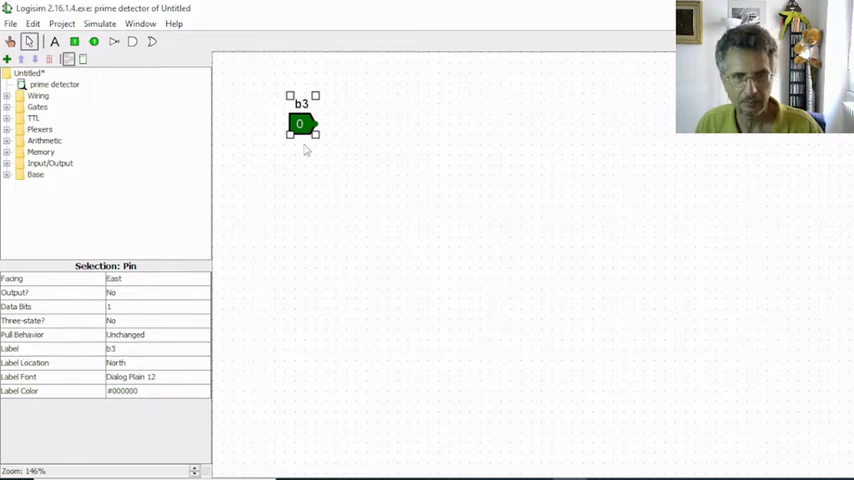
pyautogui.click(300, 124)
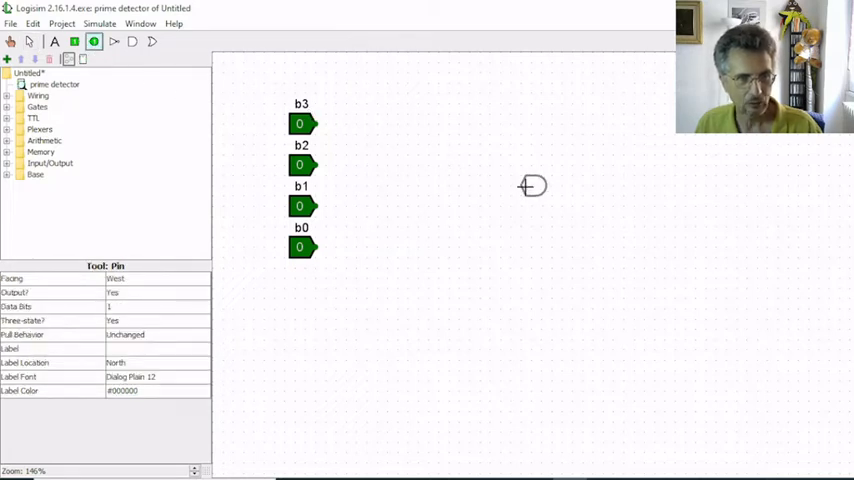
# Step: Add an output pin labelled LED, then run Project > Analyze Circuit to get the b3–b0 truth table
pyautogui.click(532, 186)
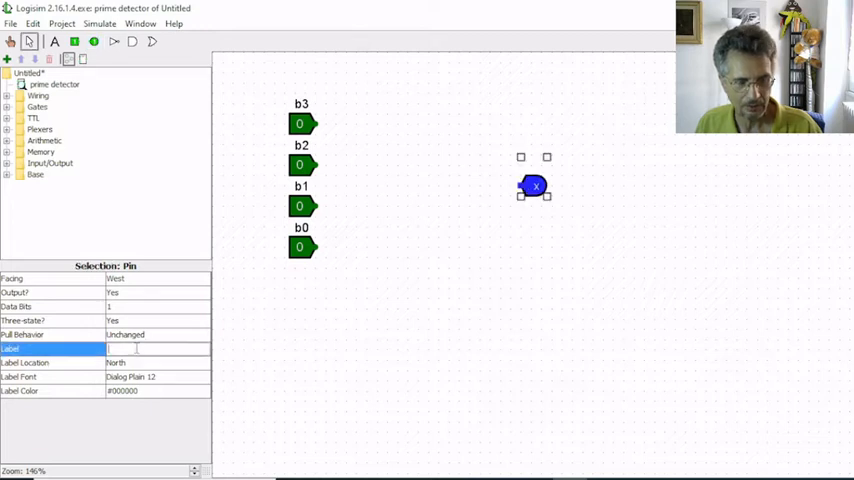
pyautogui.write('LED')
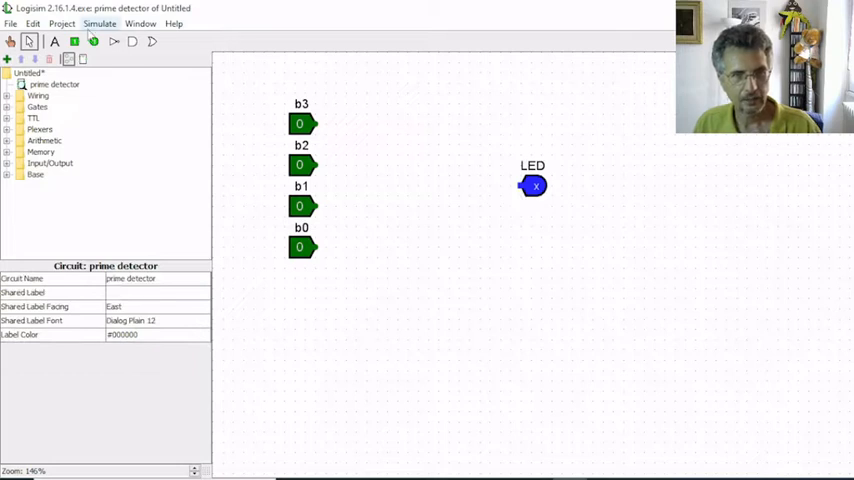
pyautogui.click(64, 24)
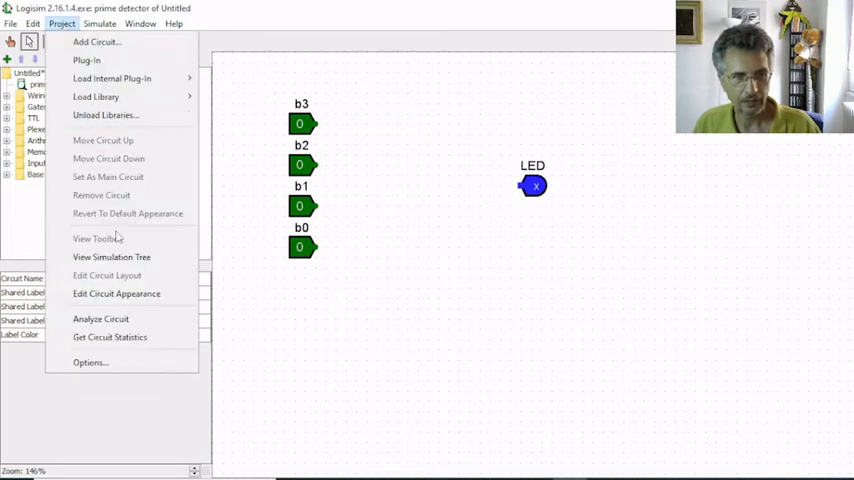
pyautogui.click(100, 318)
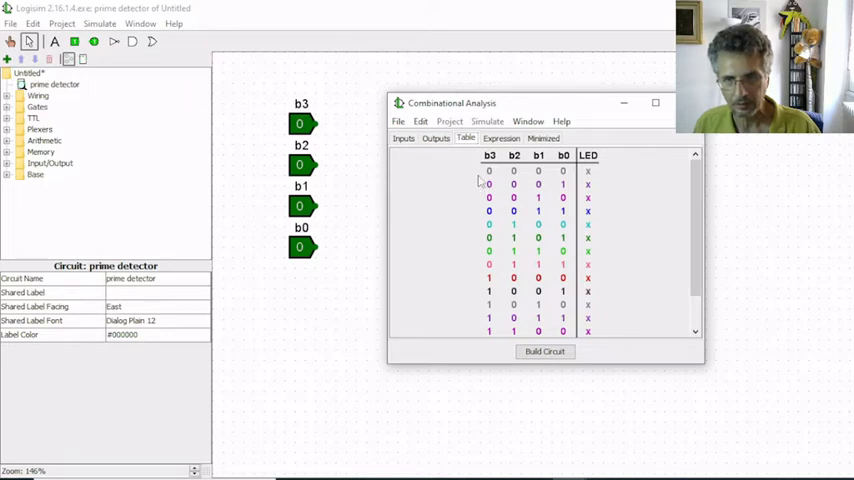
pyautogui.moveTo(524, 196)
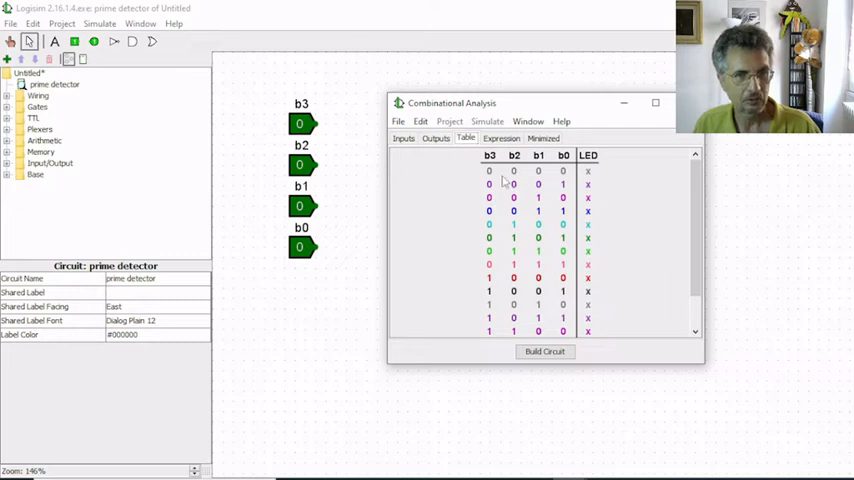
pyautogui.moveTo(558, 180)
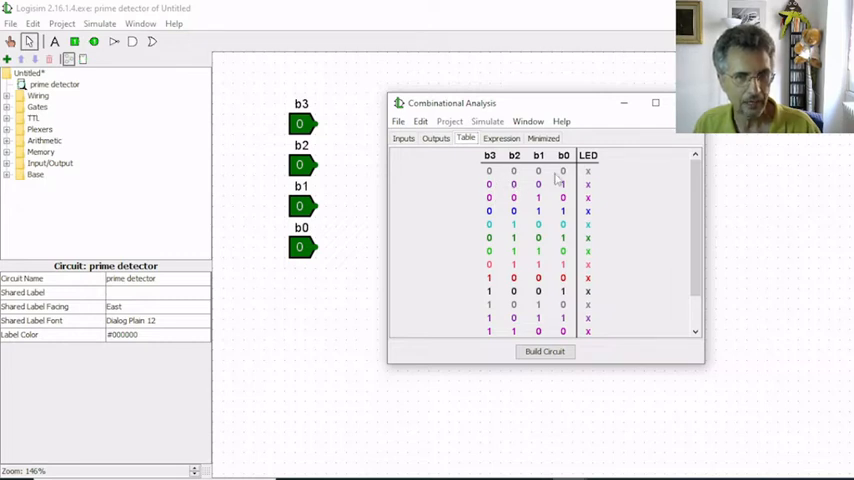
pyautogui.moveTo(676, 206)
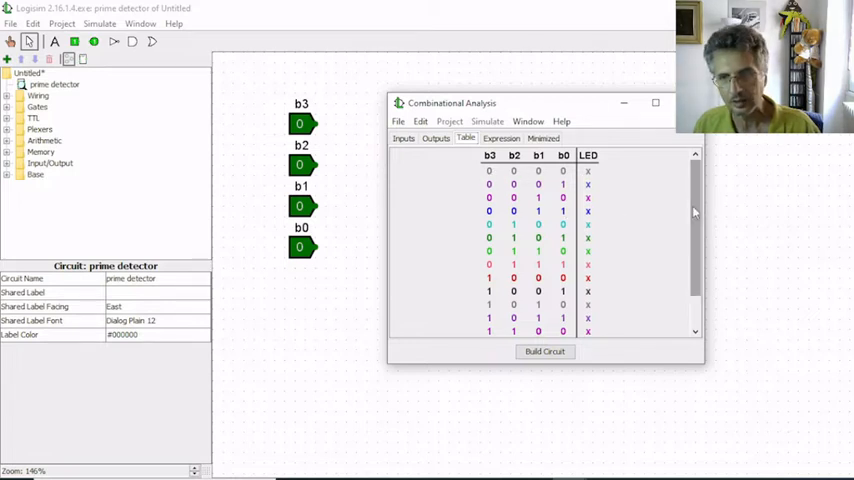
pyautogui.scroll(-3)
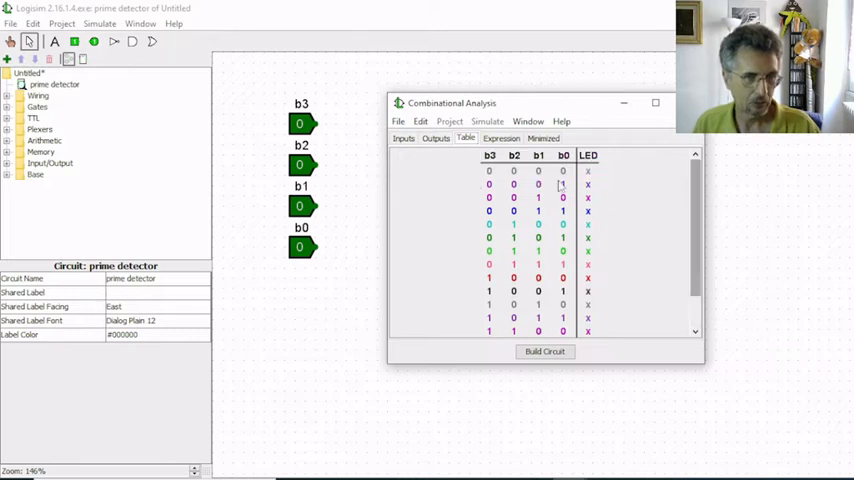
pyautogui.moveTo(488, 184)
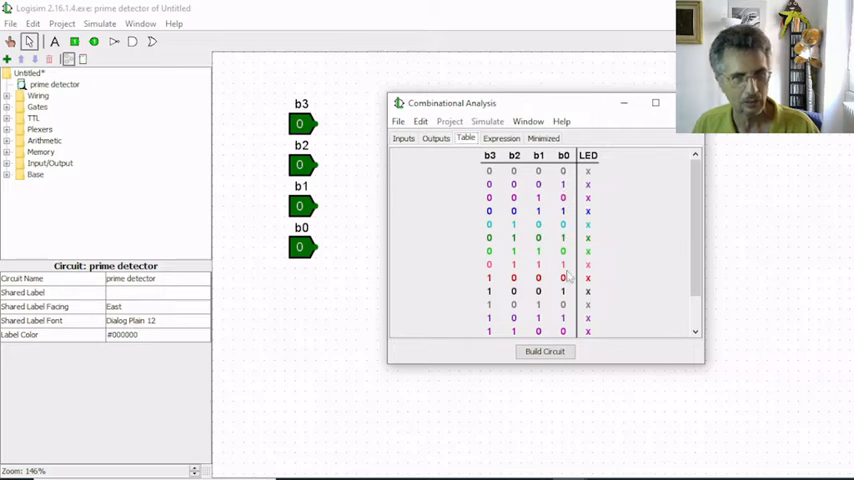
pyautogui.moveTo(696, 204)
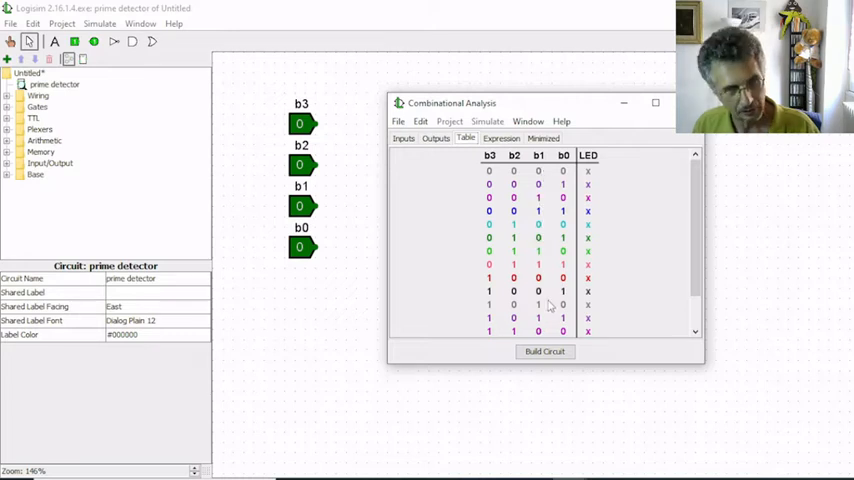
pyautogui.moveTo(520, 210)
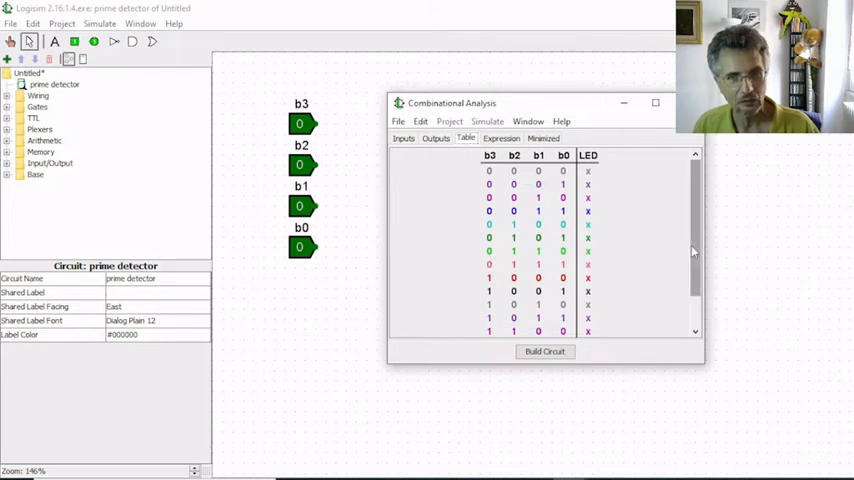
pyautogui.scroll(-3)
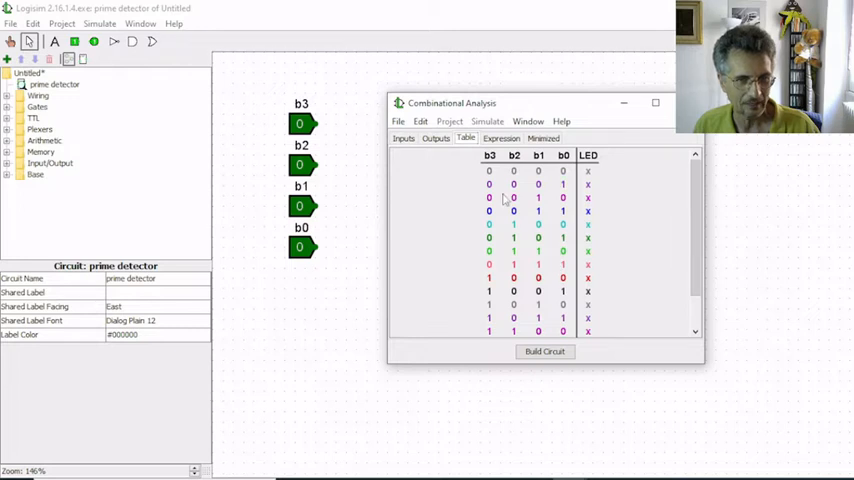
pyautogui.moveTo(562, 278)
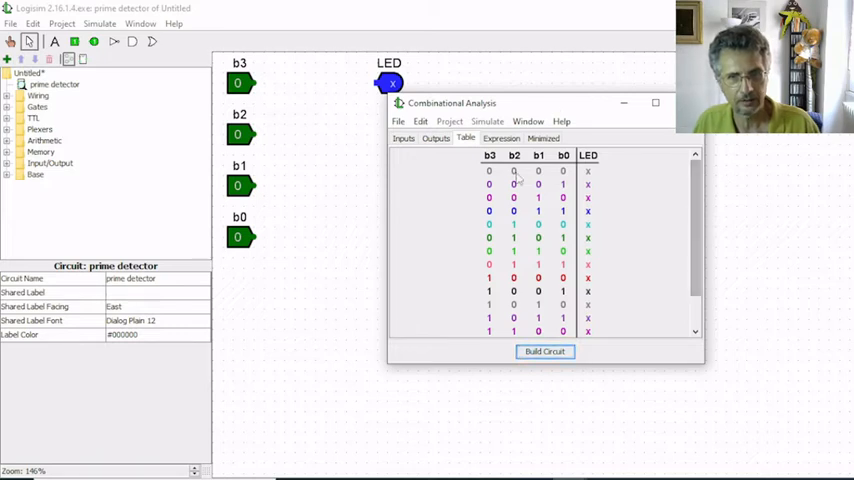
pyautogui.moveTo(588, 170)
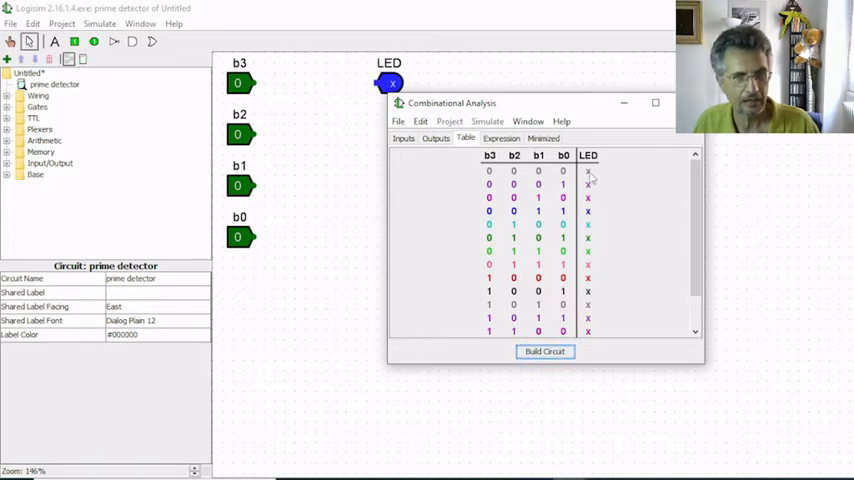
# Step: Fill the LED column: 0 for 0000, 0001, 0100 and 1 for primes 0010, 0011, 0101 and later rows
pyautogui.click(588, 170)
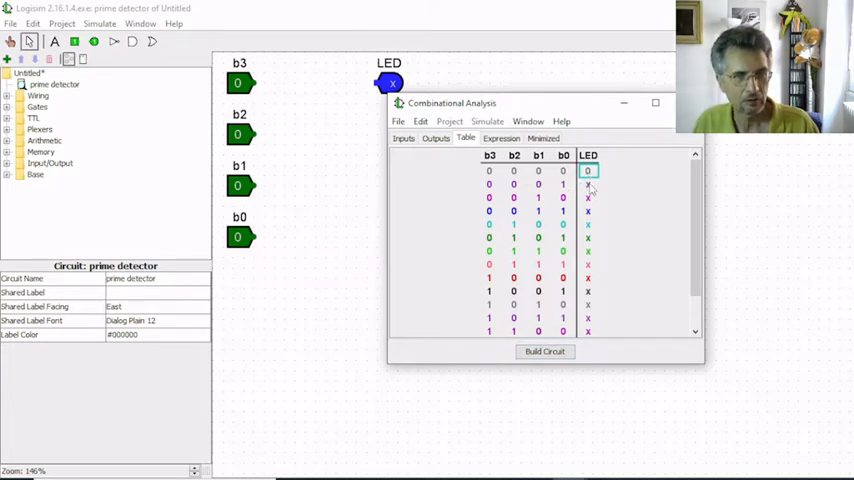
pyautogui.click(588, 184)
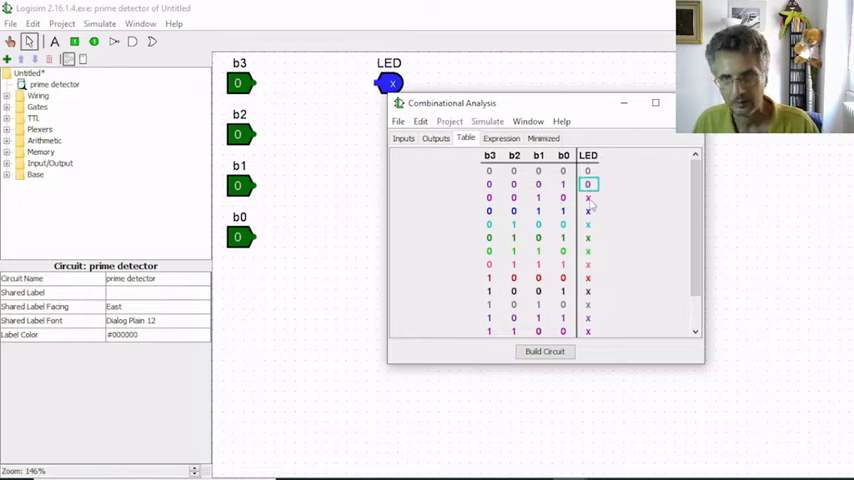
pyautogui.click(588, 196)
pyautogui.write('1')
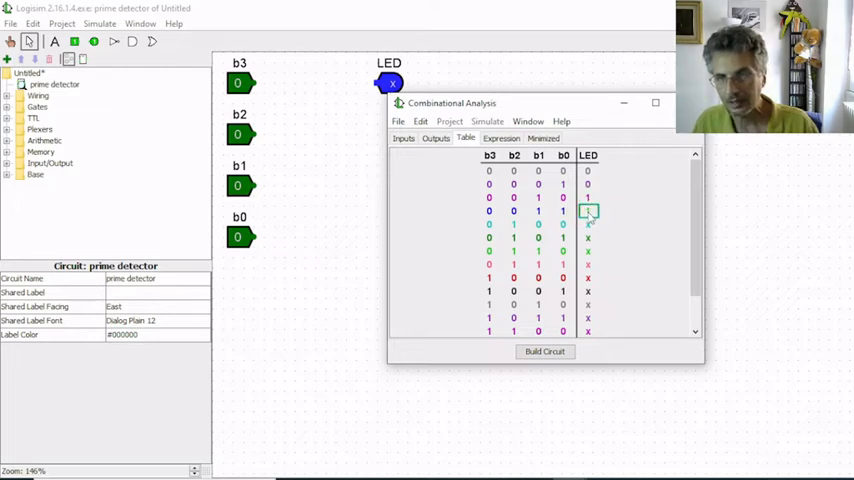
pyautogui.click(588, 224)
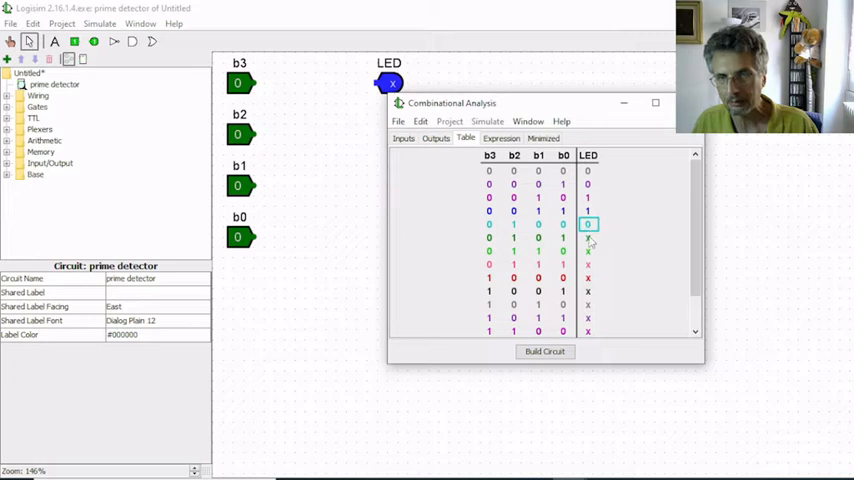
pyautogui.click(588, 236)
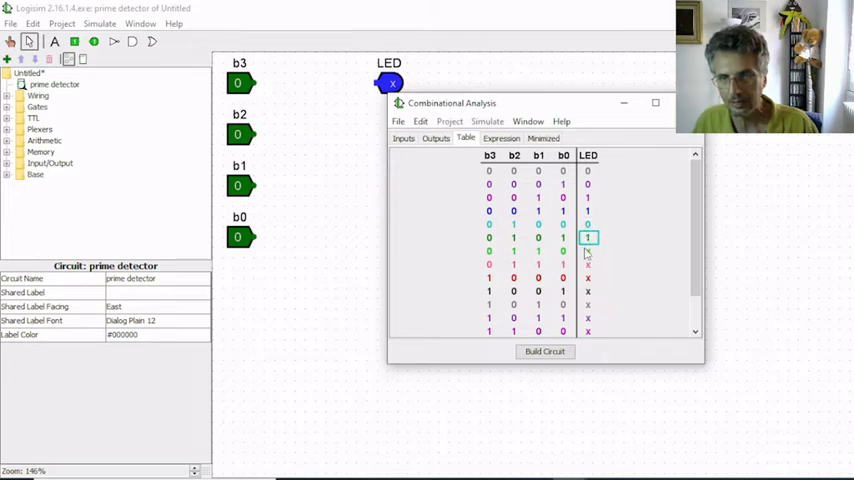
pyautogui.click(588, 252)
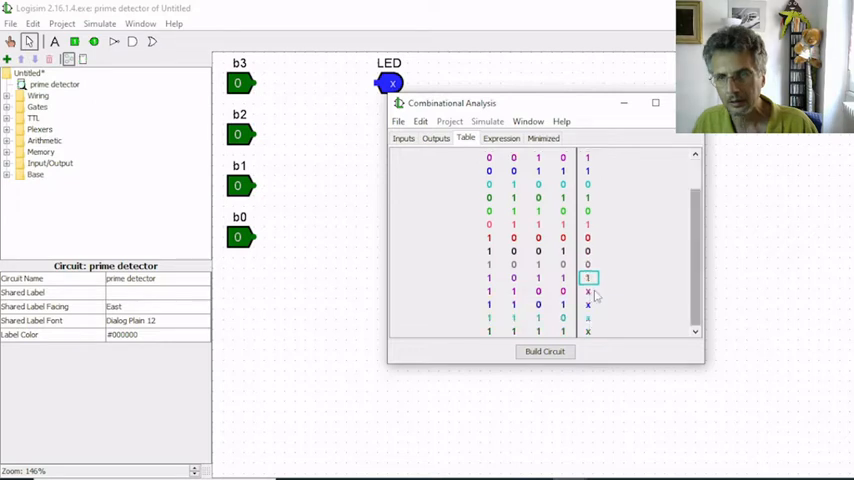
pyautogui.click(588, 292)
pyautogui.write('0100')
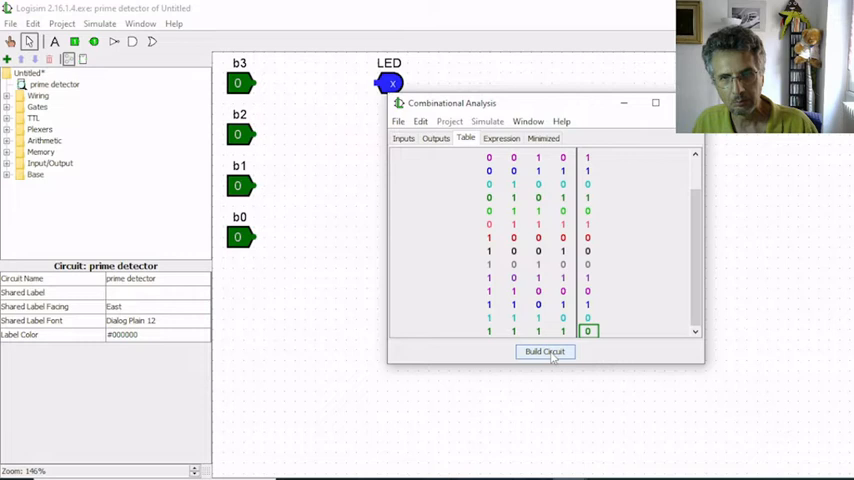
# Step: Build the prime detector circuit from the completed truth table
pyautogui.click(544, 352)
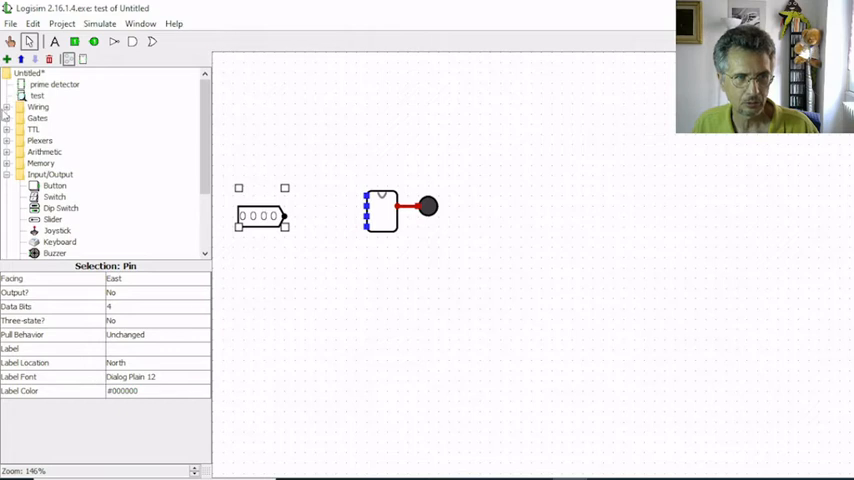
# Step: Place a four-way splitter between the 4-bit input pin and the detector subcircuit
pyautogui.click(48, 118)
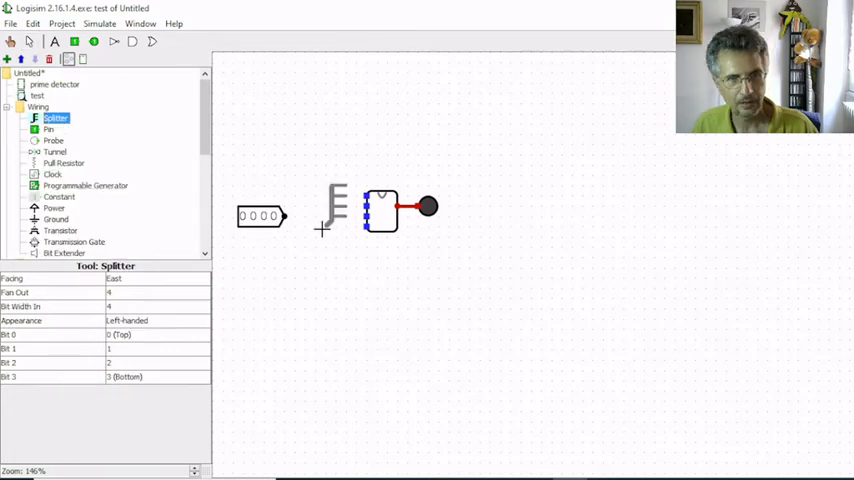
pyautogui.moveTo(320, 232)
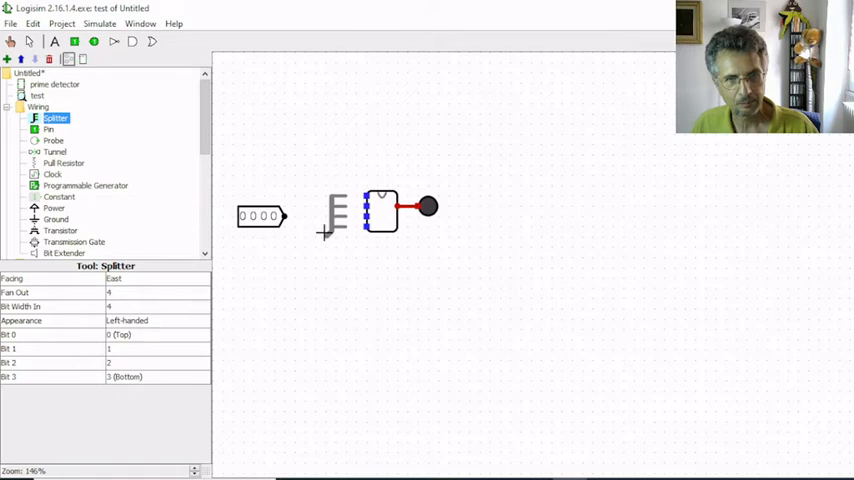
pyautogui.click(340, 216)
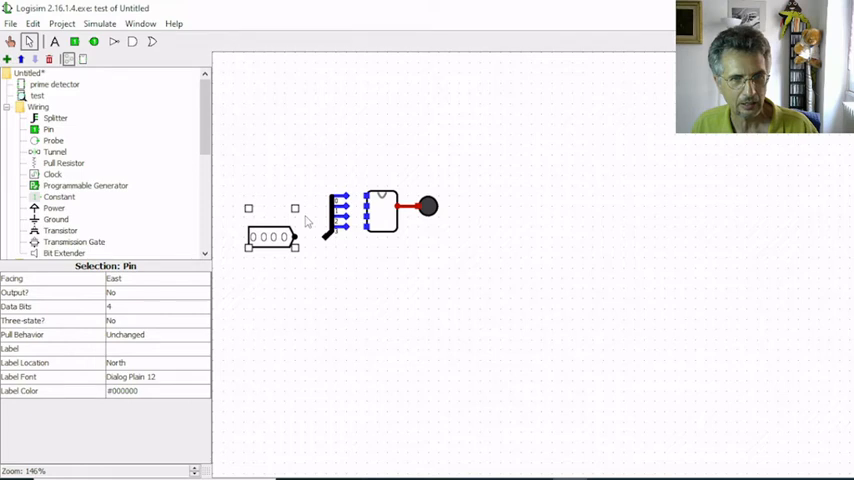
pyautogui.moveTo(306, 244)
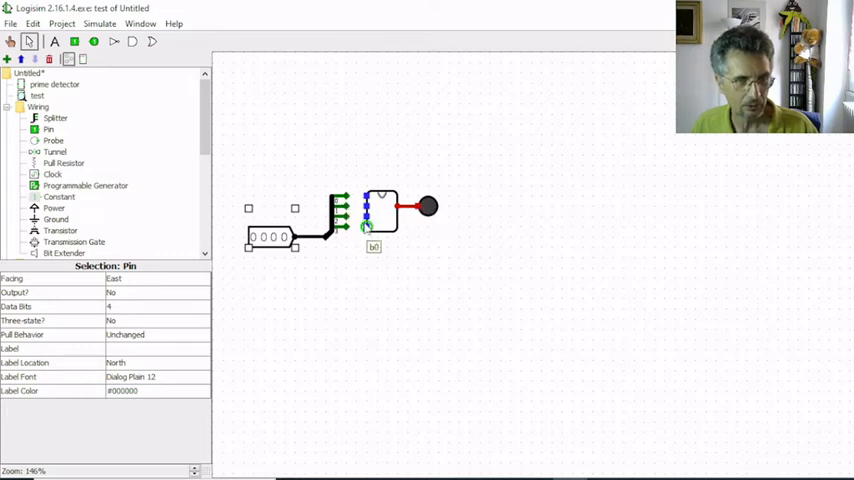
pyautogui.moveTo(344, 210)
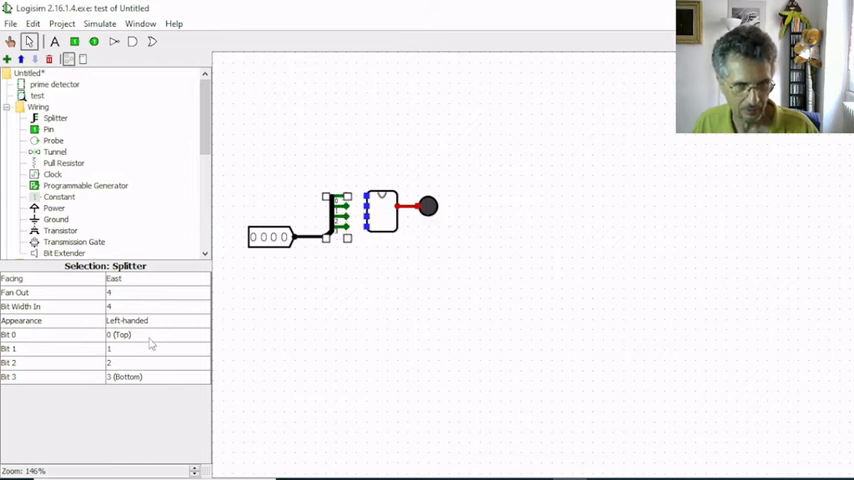
# Step: Reverse the splitter's bit order so bit 0 is at the bottom and bit 3 on top
pyautogui.click(156, 334)
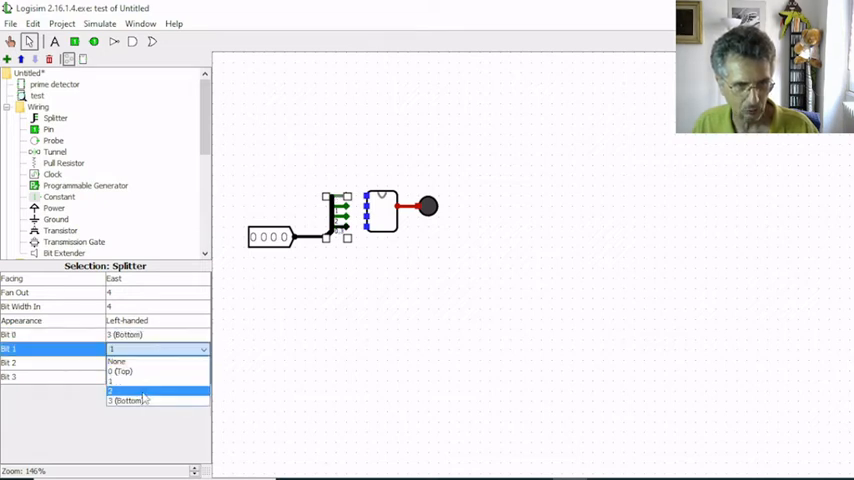
pyautogui.click(130, 398)
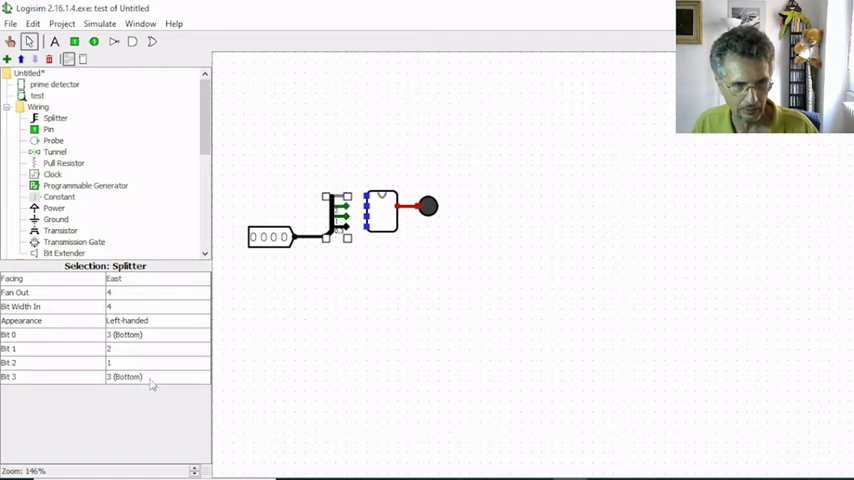
pyautogui.click(150, 376)
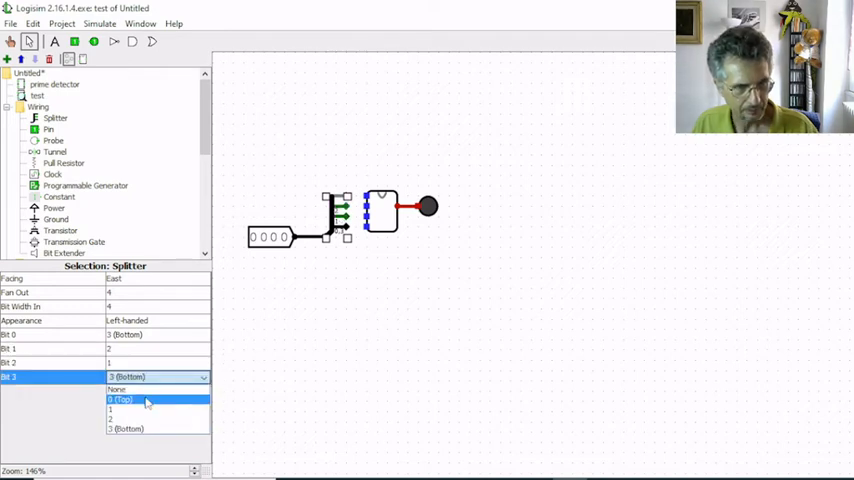
pyautogui.click(130, 400)
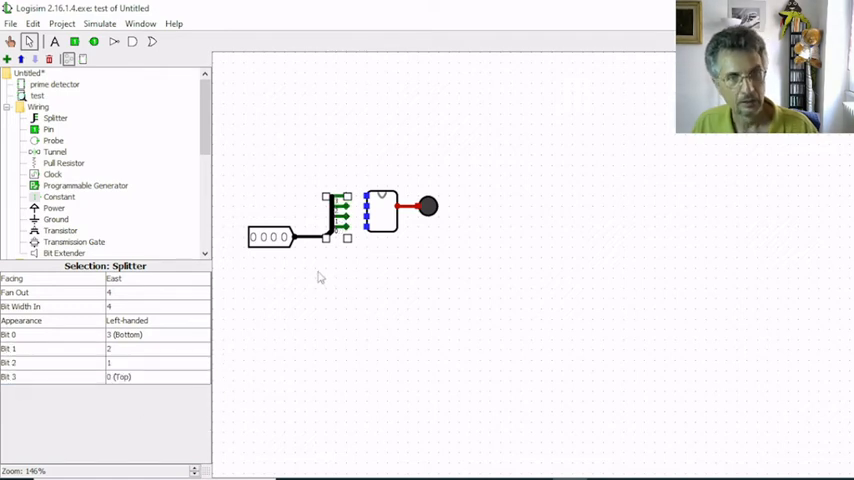
pyautogui.moveTo(348, 236)
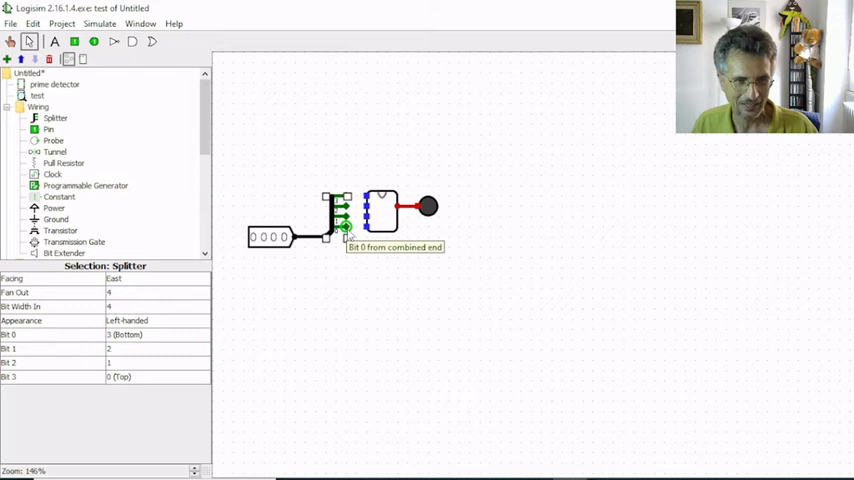
pyautogui.moveTo(324, 190)
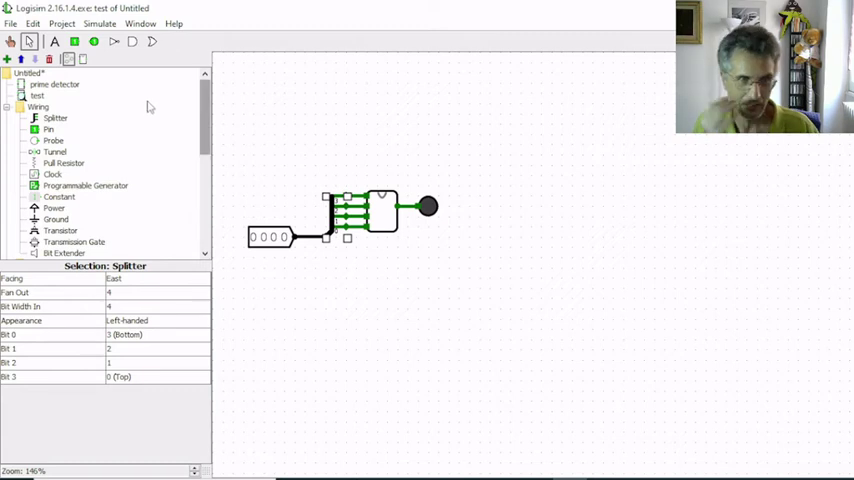
# Step: Scroll the component library down to find the Hex Digit Display for the input bus
pyautogui.scroll(-3)
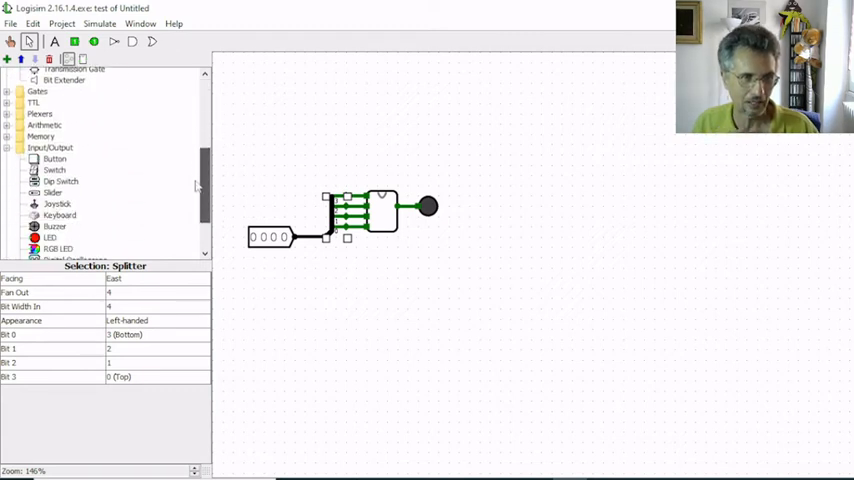
pyautogui.scroll(-3)
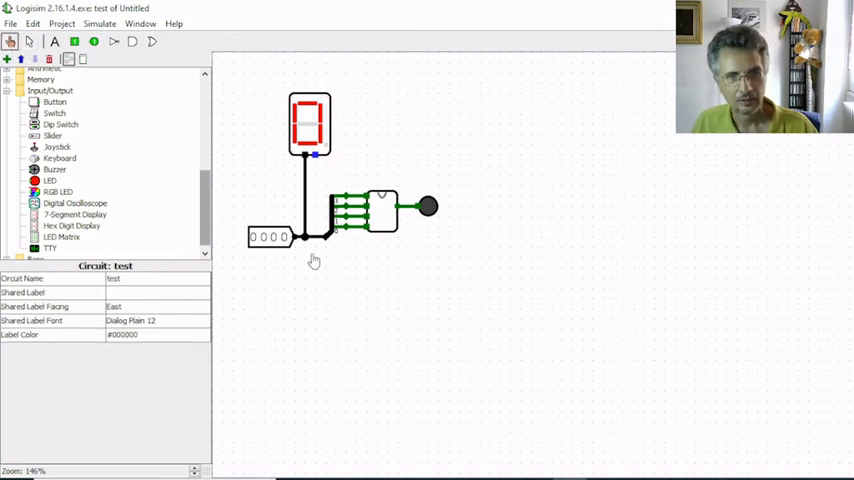
# Step: Poke the input pin through values 3, 2, 5 and 4, the LED lighting only for 3 and 5
pyautogui.click(290, 236)
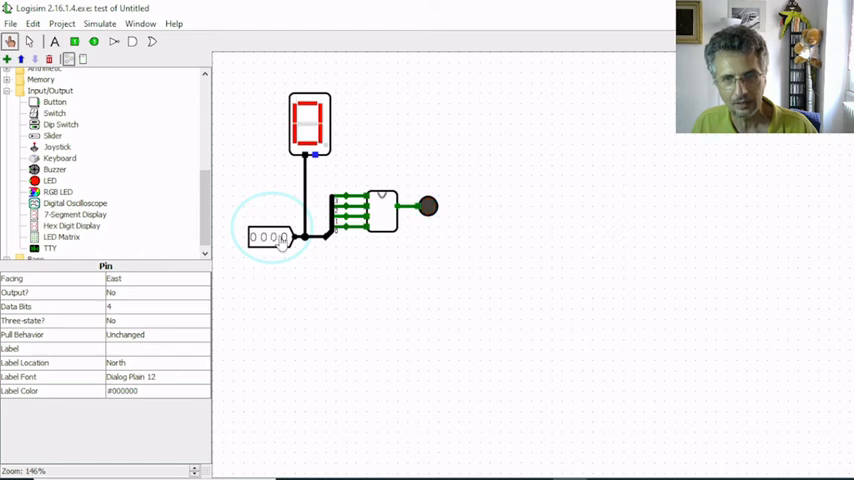
pyautogui.click(288, 236)
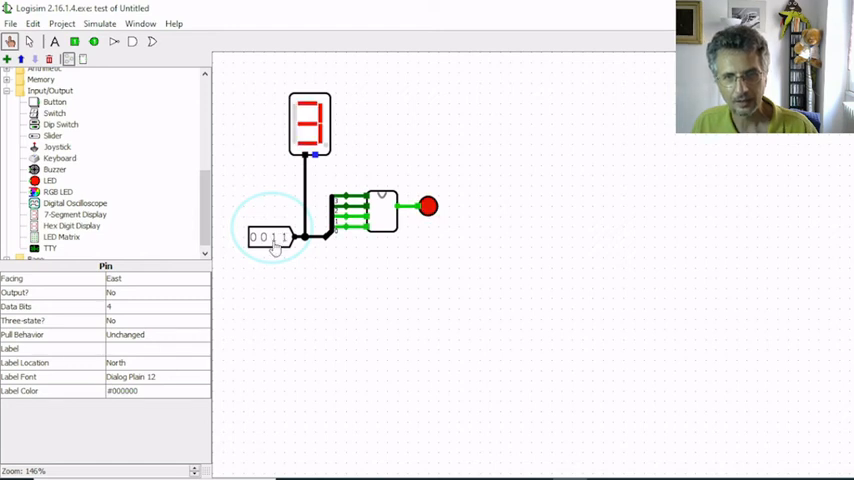
pyautogui.click(288, 236)
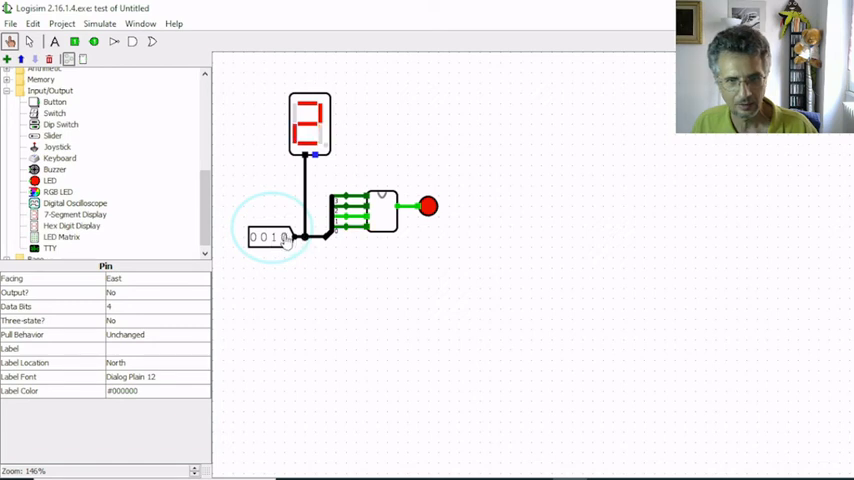
pyautogui.click(280, 236)
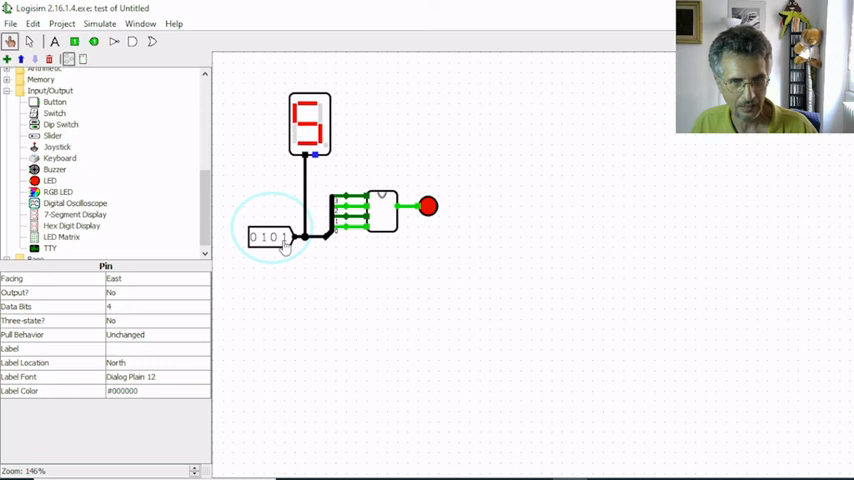
pyautogui.click(284, 236)
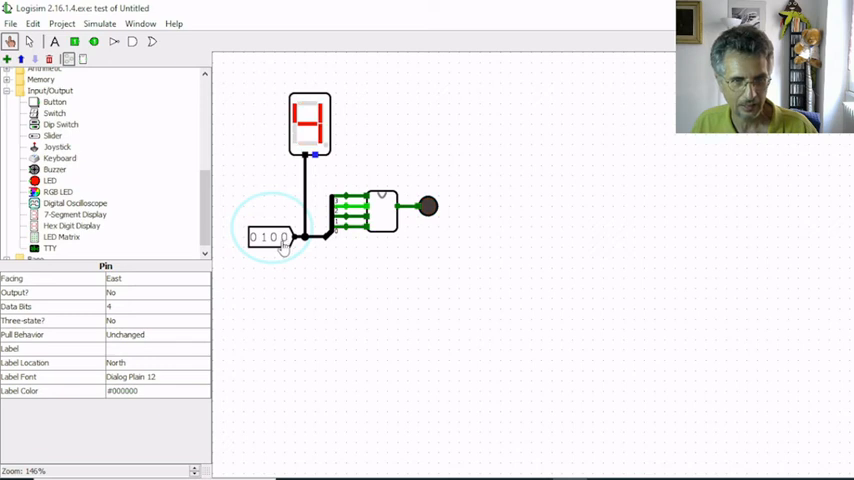
pyautogui.click(284, 236)
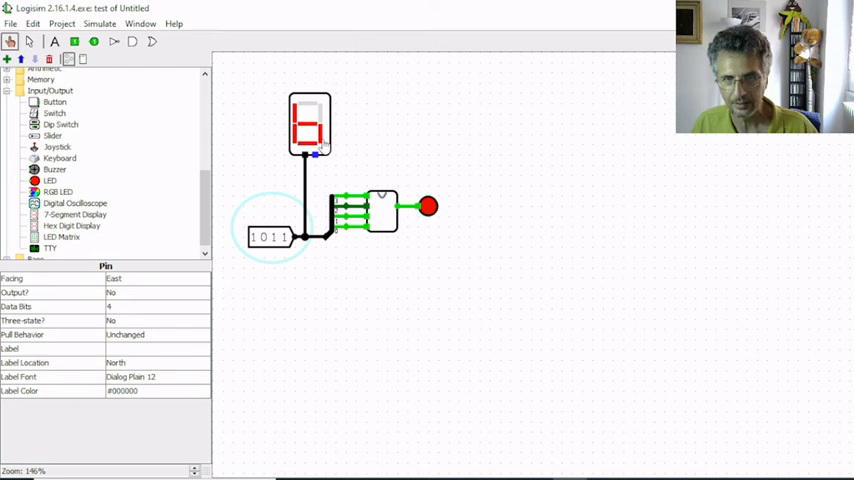
pyautogui.moveTo(222, 90)
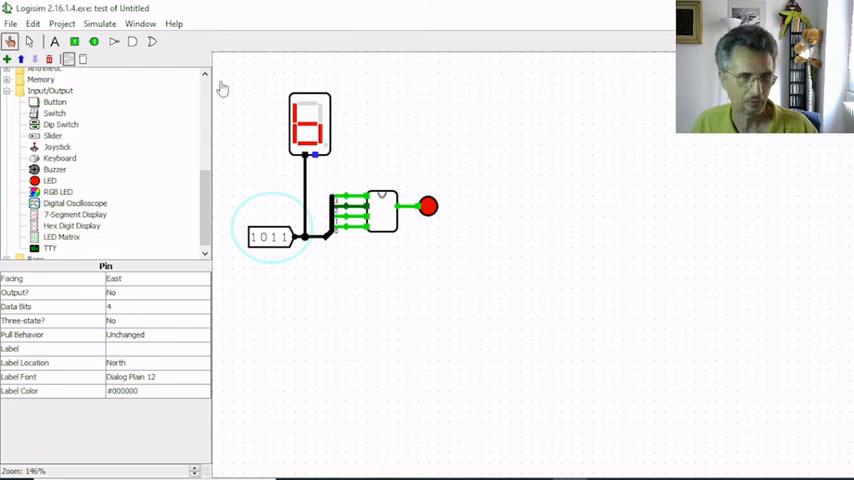
pyautogui.moveTo(292, 116)
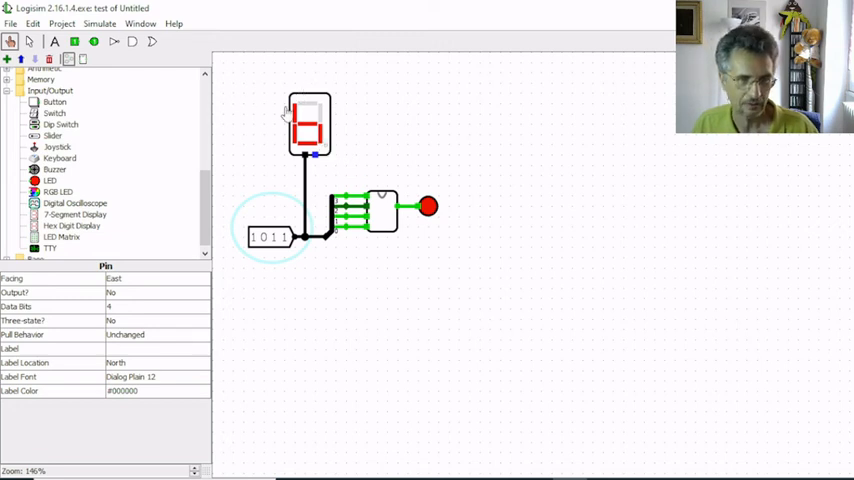
# Step: Continue through b, C, d and E, the LED lighting for primes b and d only
pyautogui.click(268, 236)
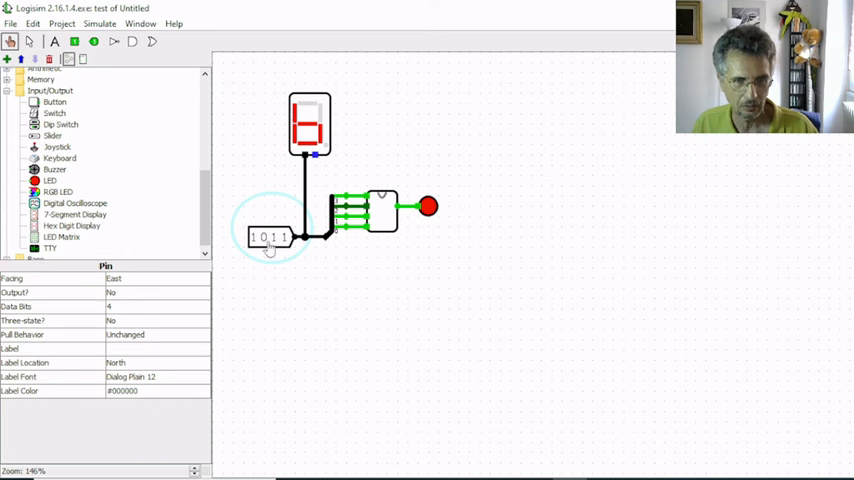
pyautogui.click(272, 238)
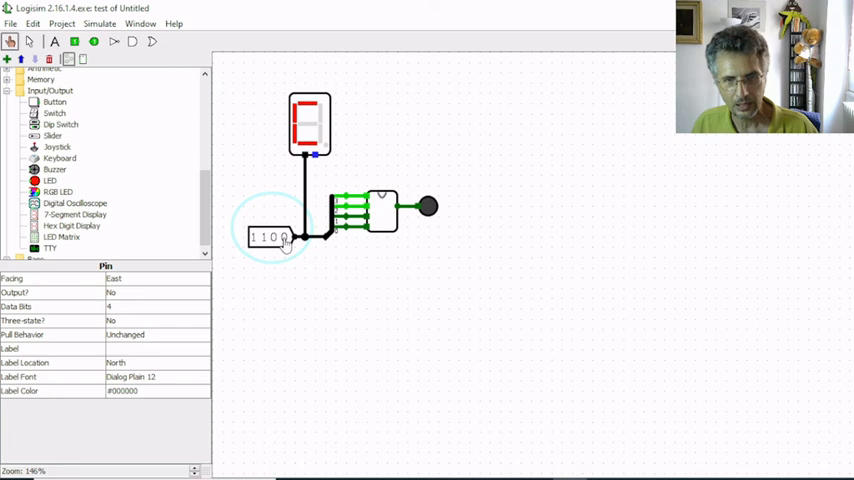
pyautogui.click(284, 236)
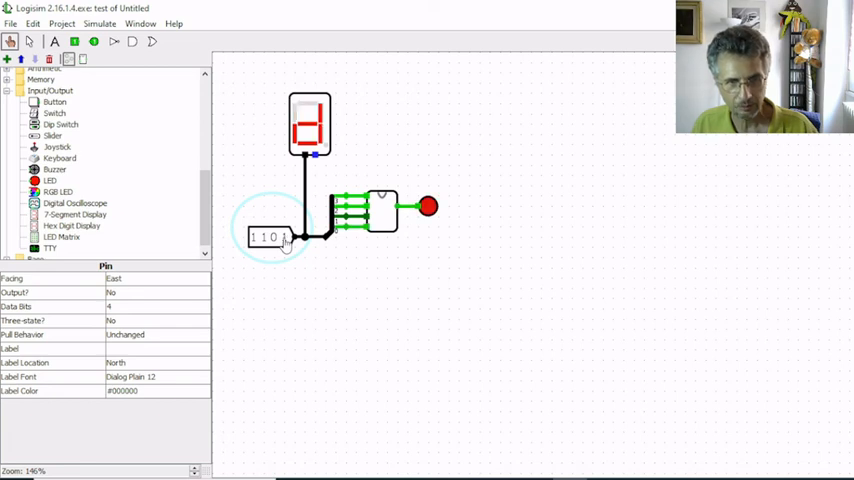
pyautogui.click(288, 236)
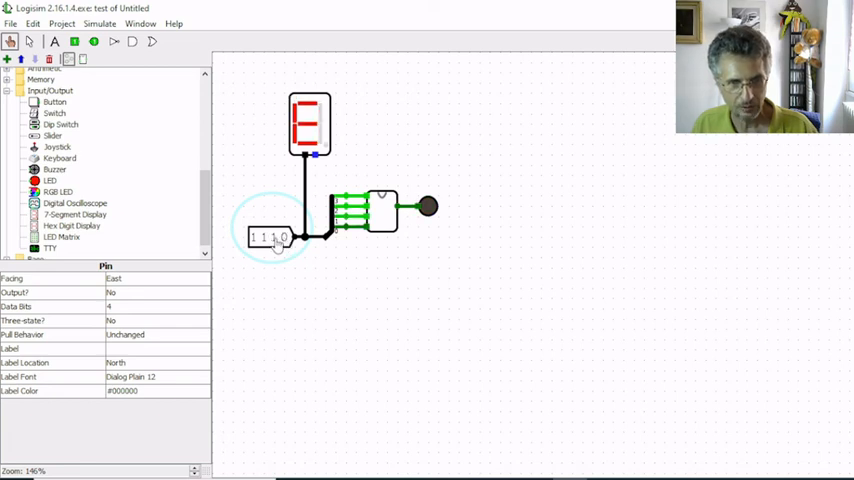